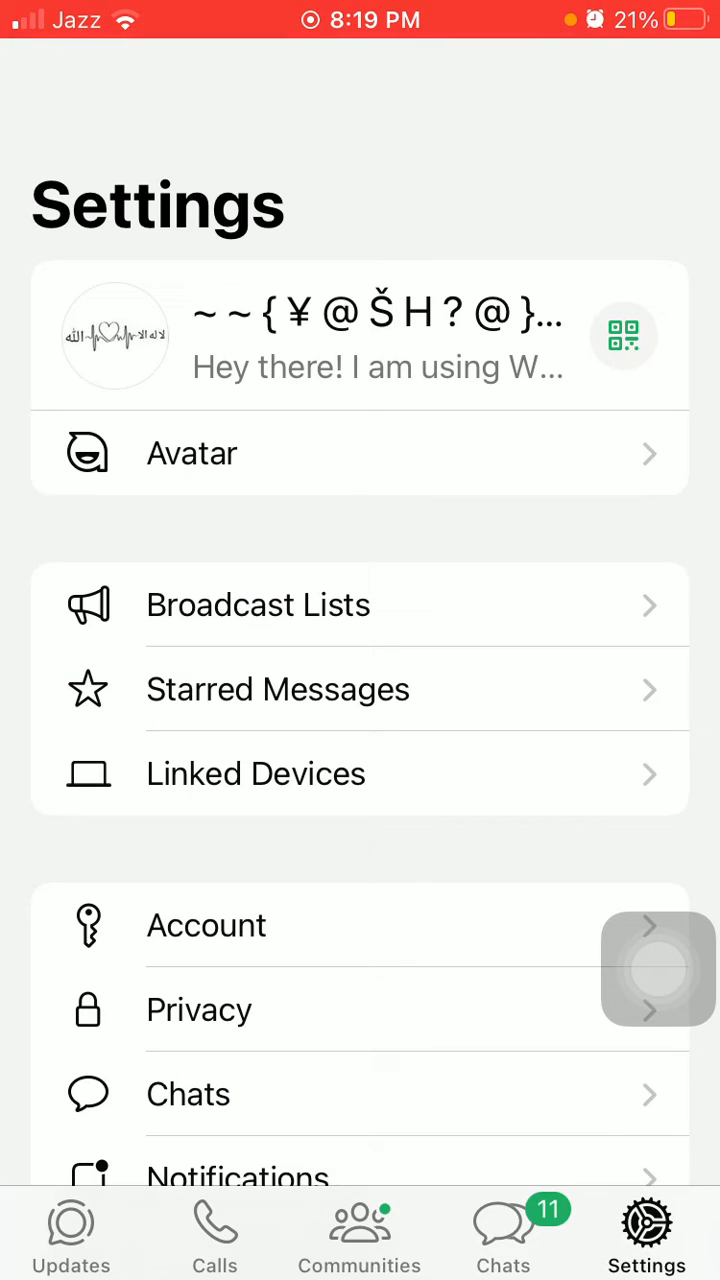
# Step: Review WhatsApp's linked devices: two Google Chrome sessions on Windows
pyautogui.scroll(-3)
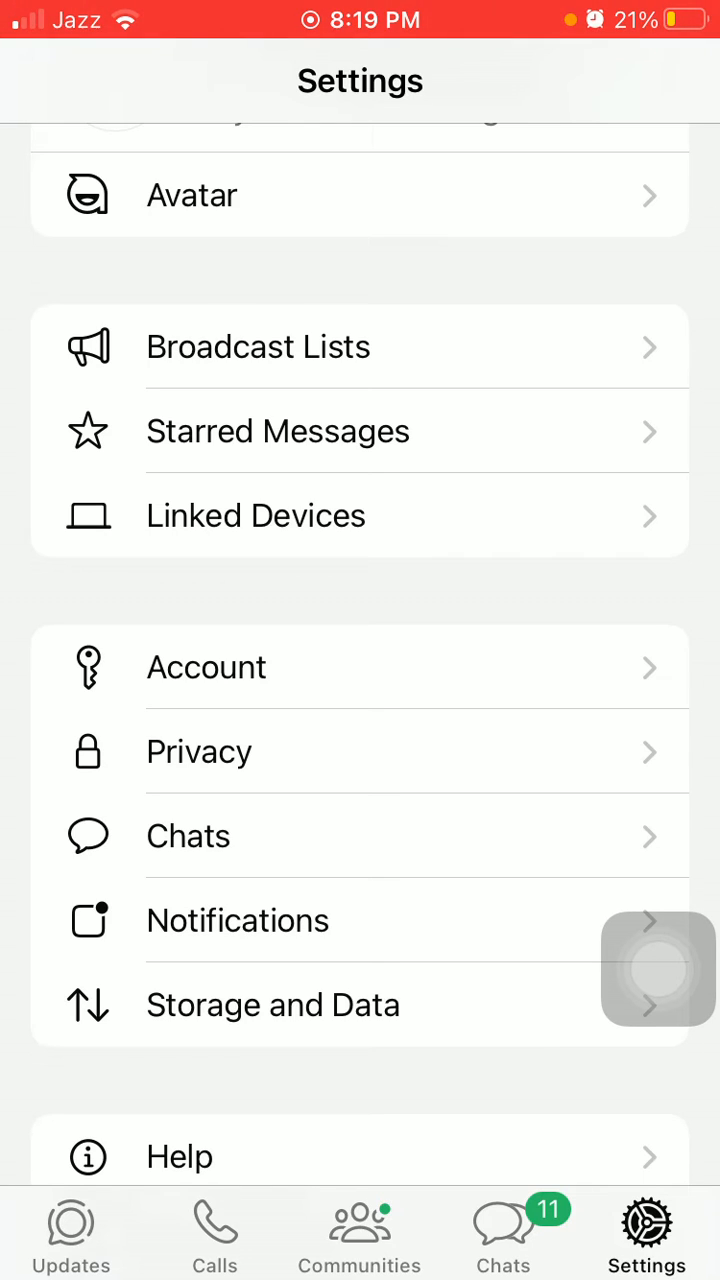
pyautogui.scroll(-3)
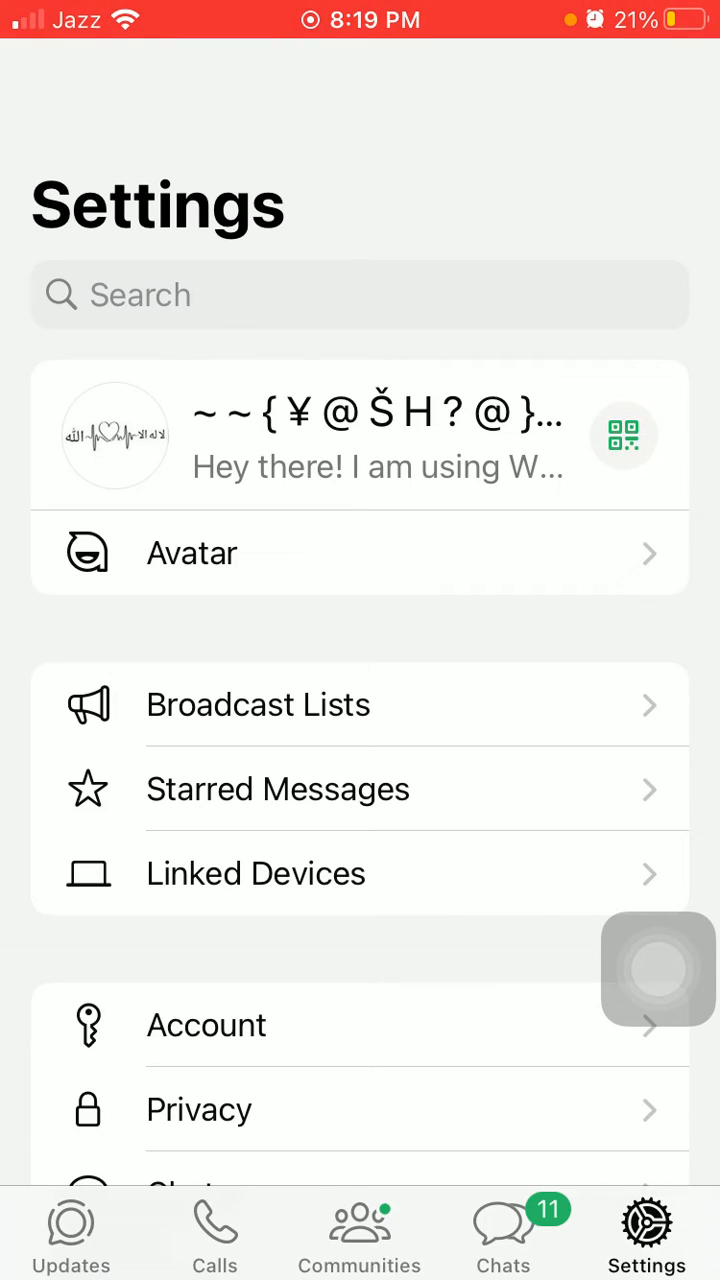
pyautogui.click(256, 873)
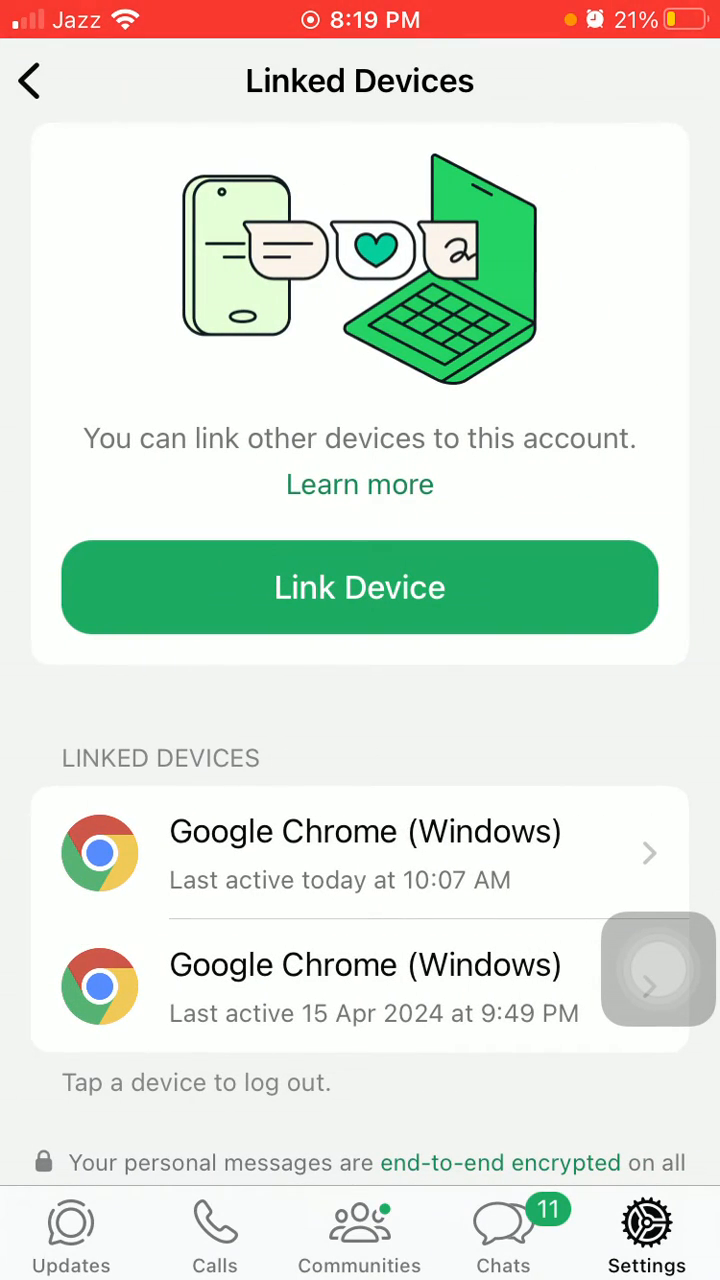
pyautogui.click(365, 853)
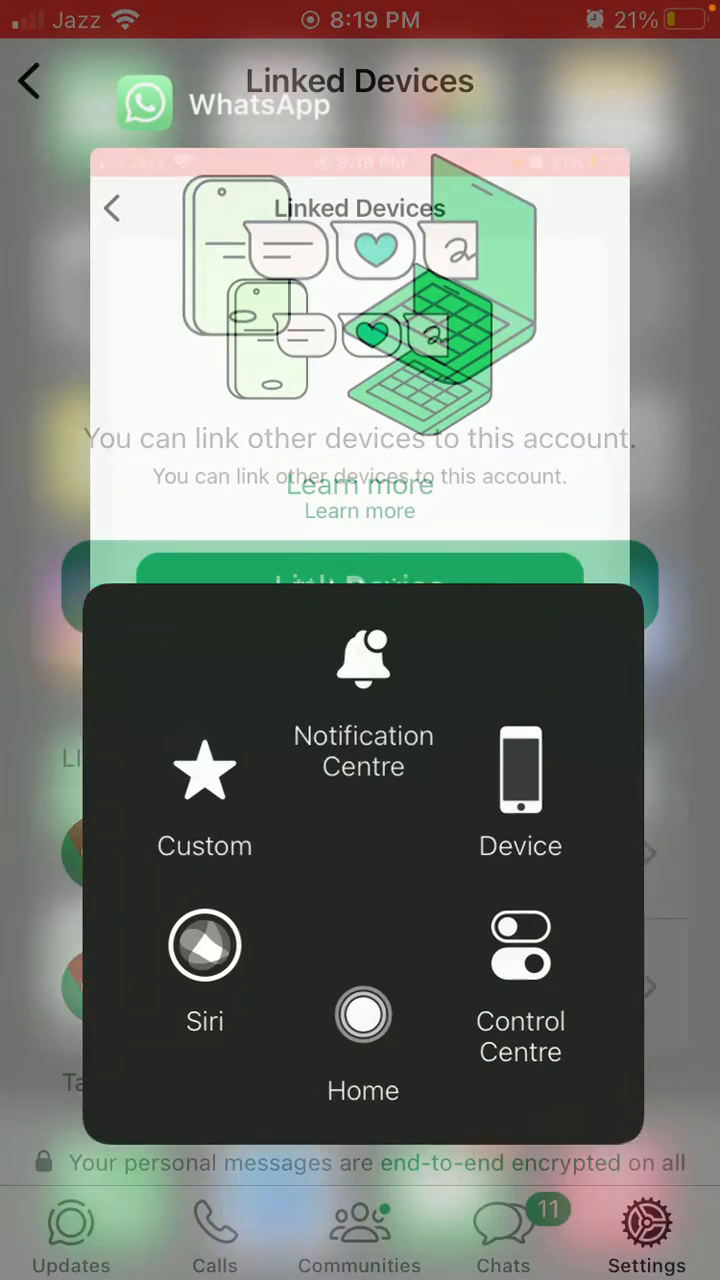
# Step: Check iPhone Storage in Settings (29.2 GB of 64 GB used) and return home
pyautogui.click(363, 1015)
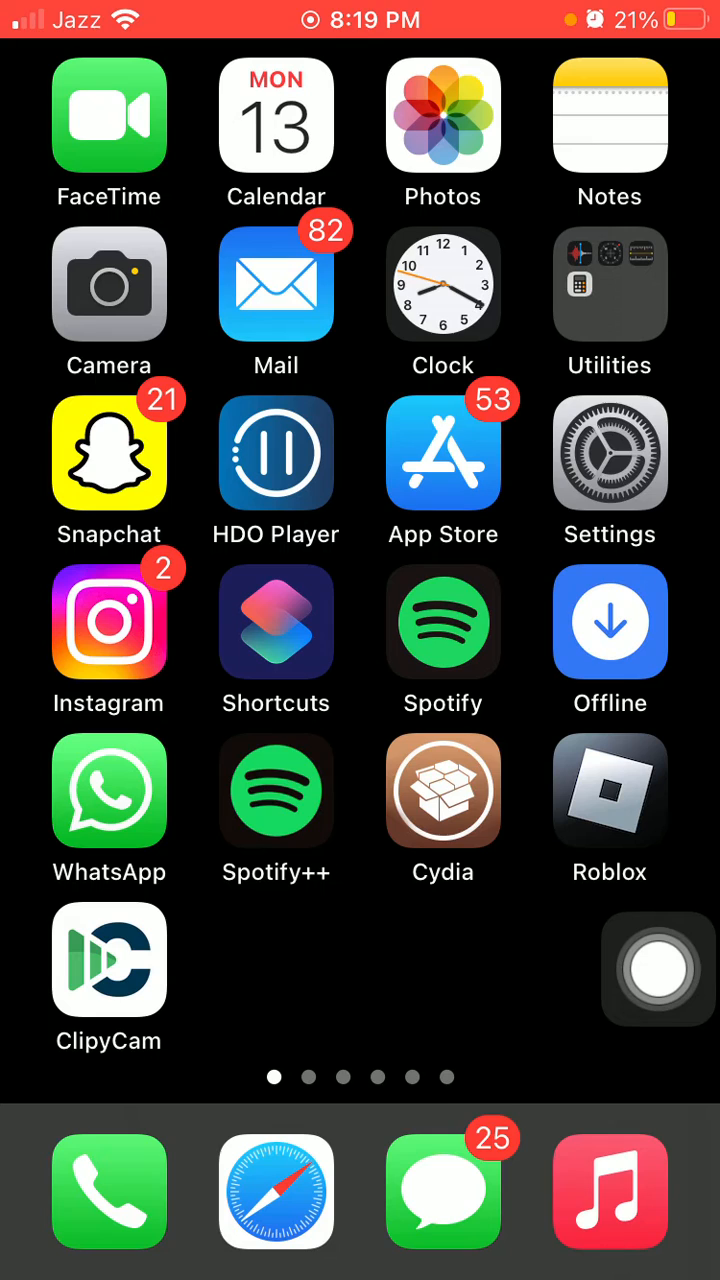
pyautogui.click(609, 453)
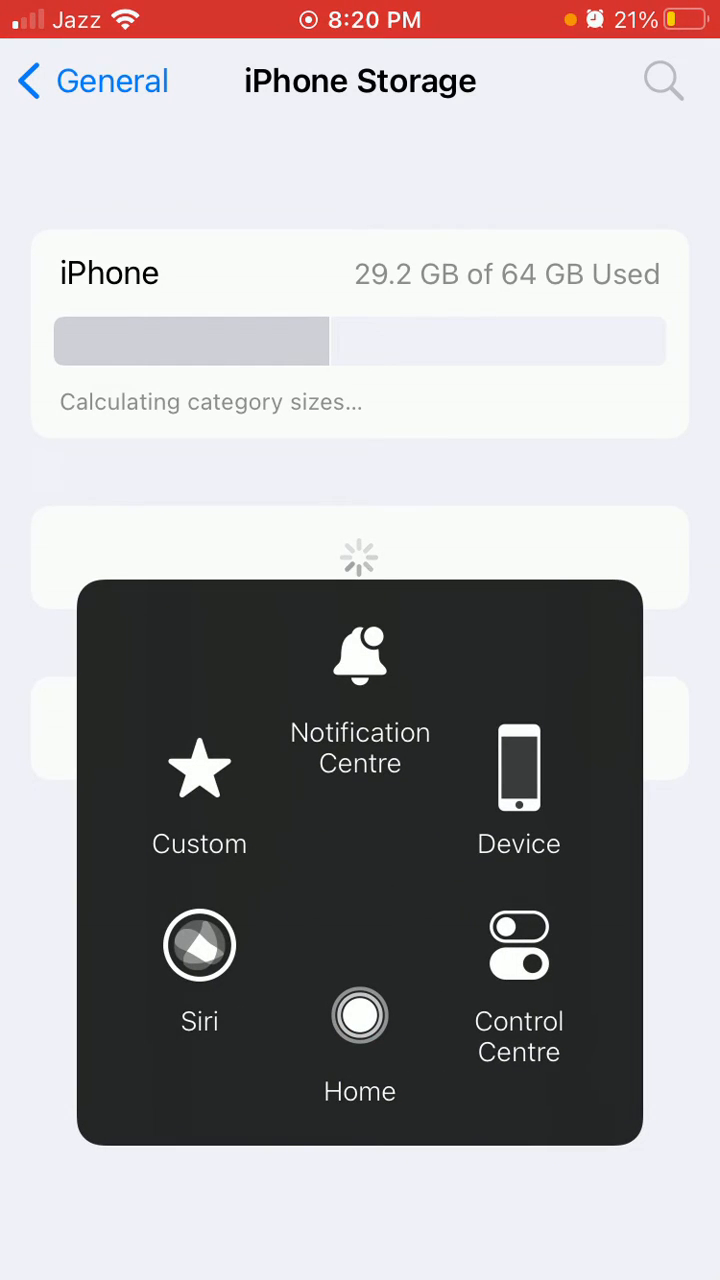
pyautogui.click(359, 1015)
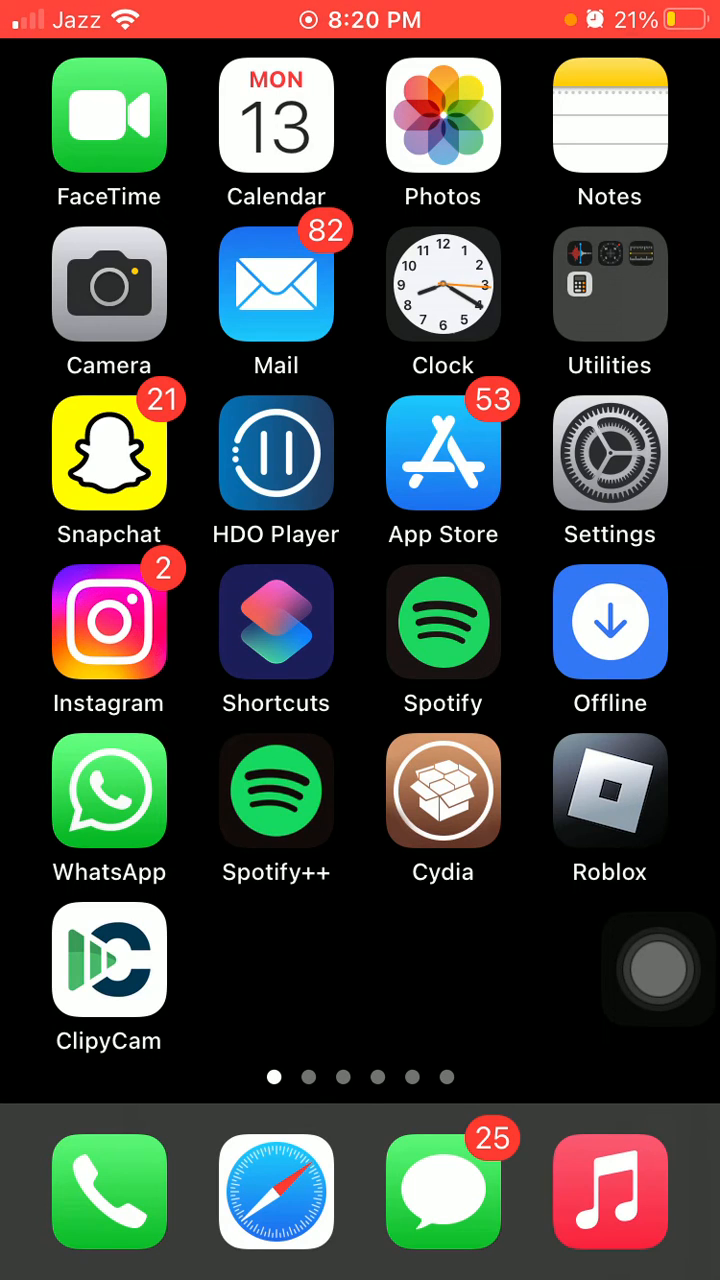
# Step: Open Settings > General > Software Update to look for an iOS update
pyautogui.click(609, 453)
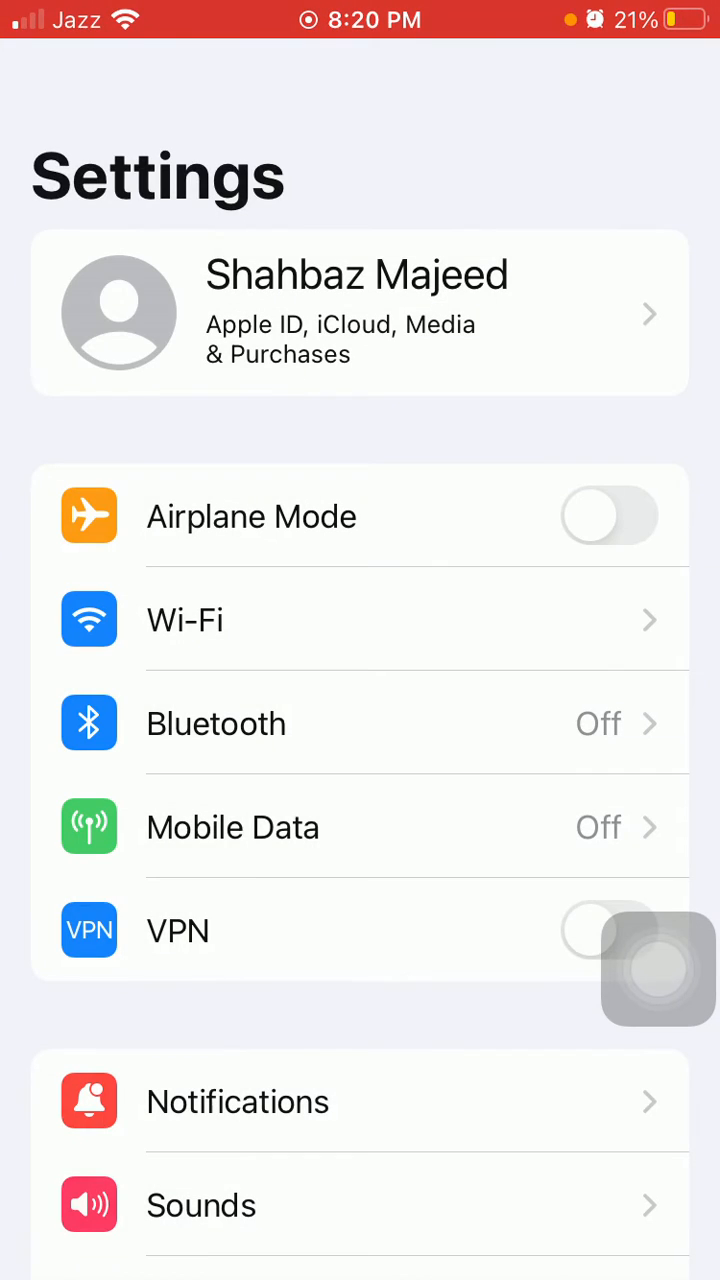
pyautogui.scroll(-3)
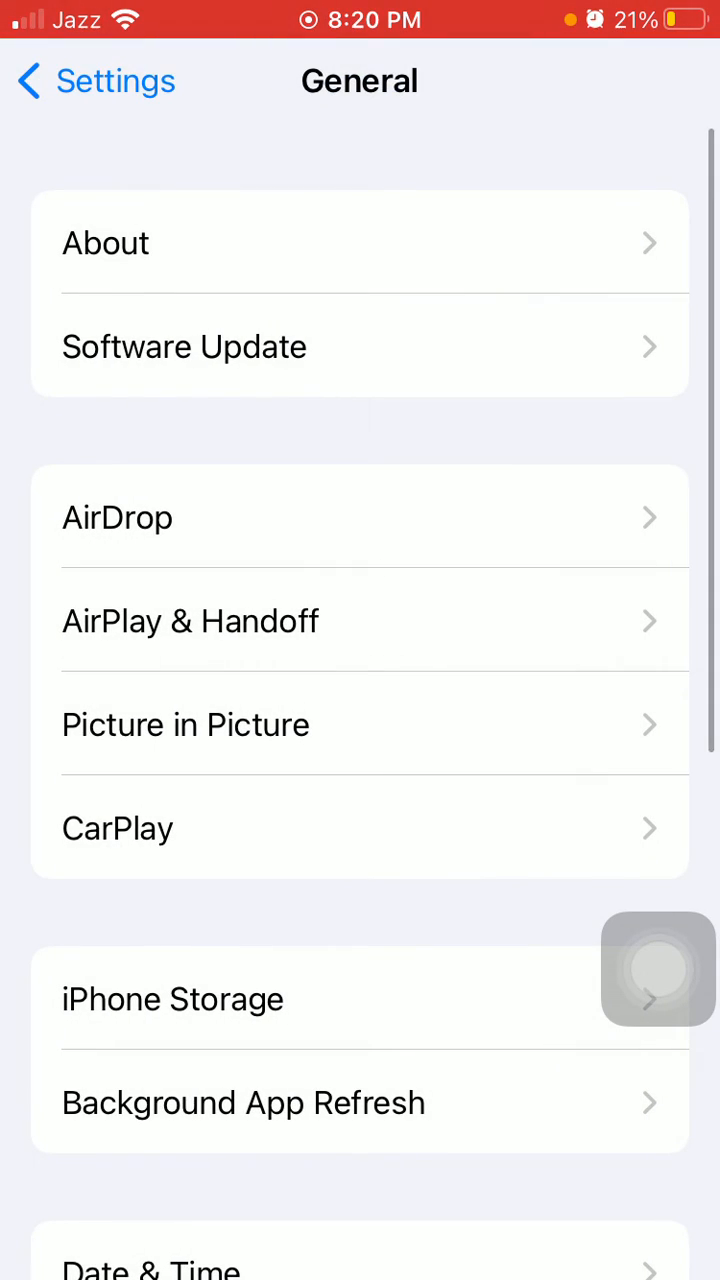
pyautogui.click(658, 968)
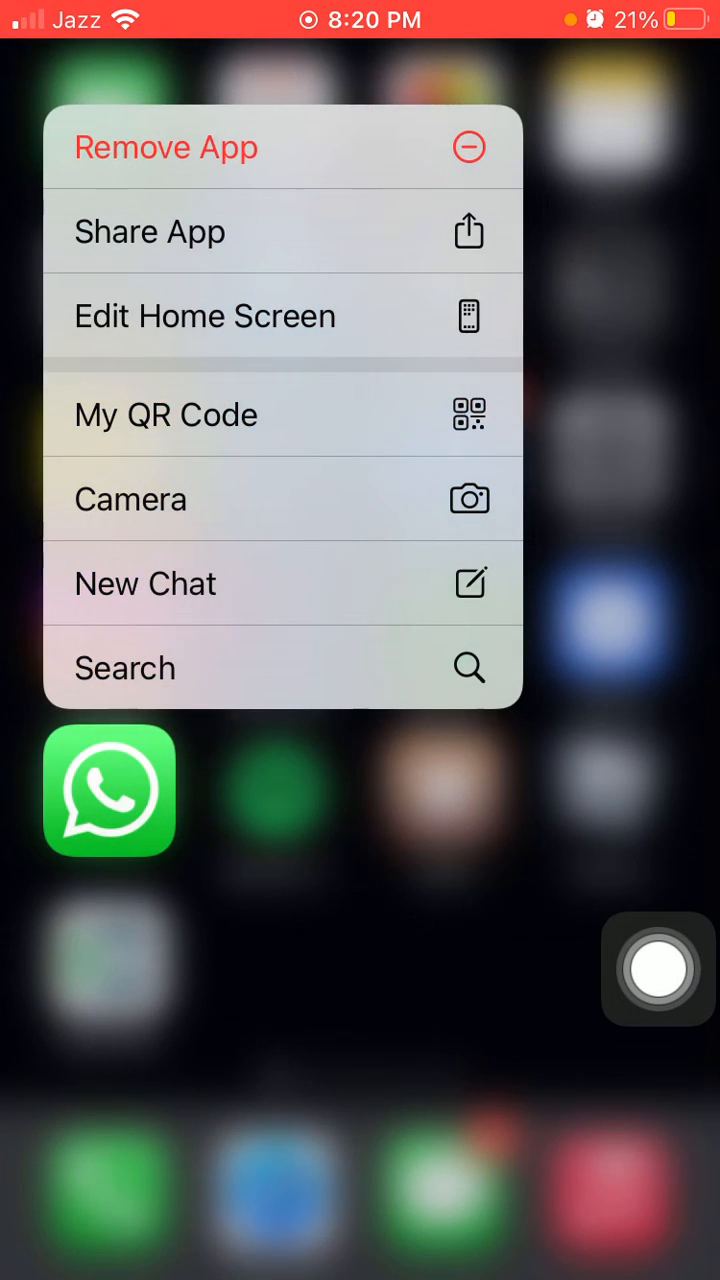
pyautogui.click(167, 147)
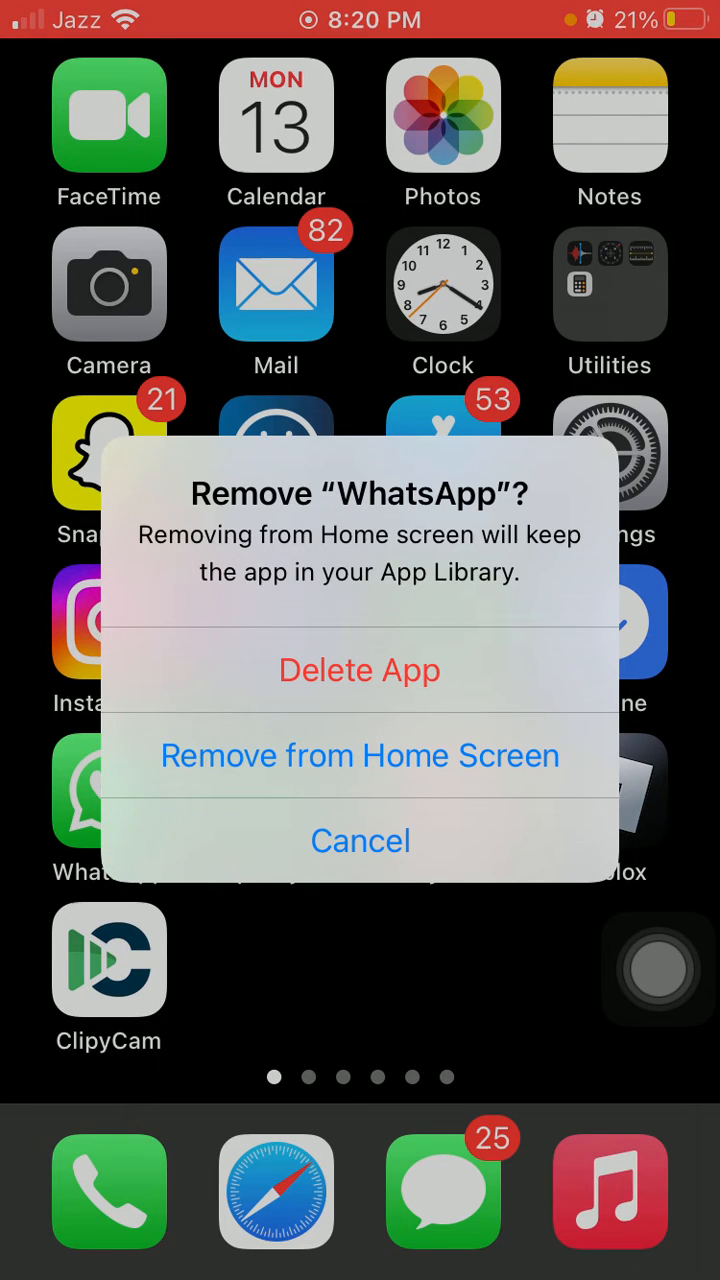
pyautogui.click(360, 840)
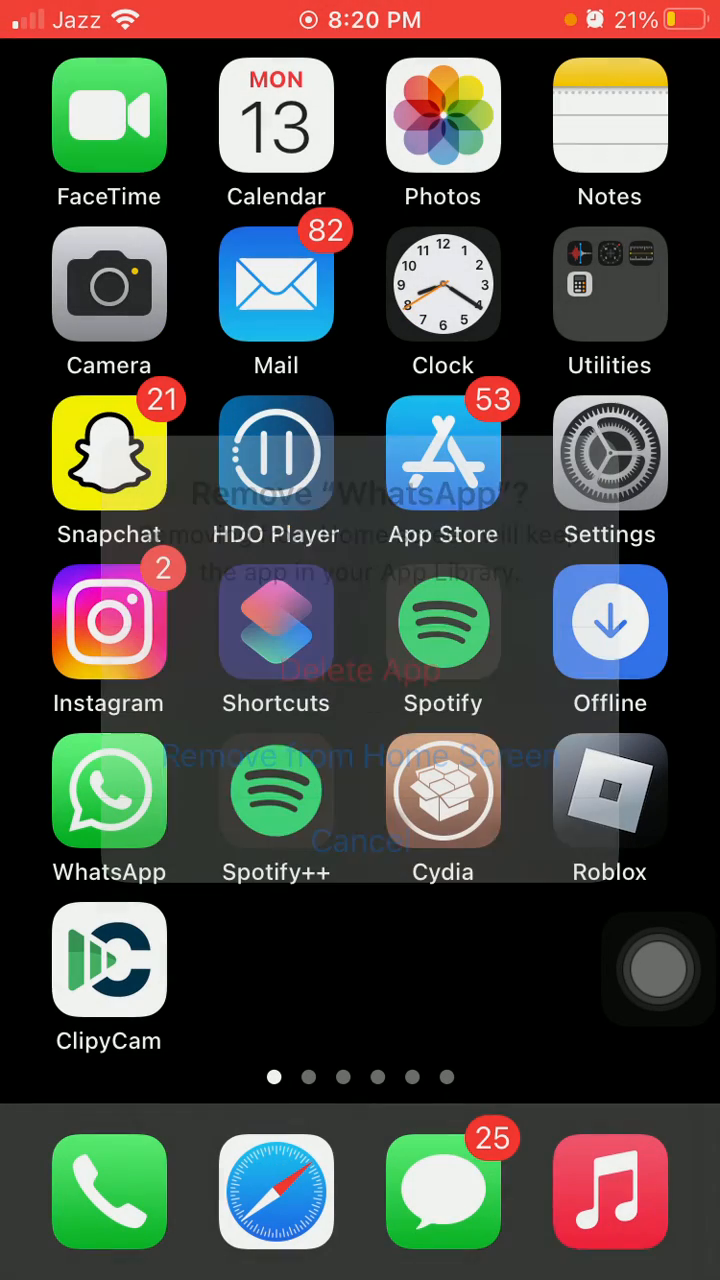
pyautogui.click(360, 842)
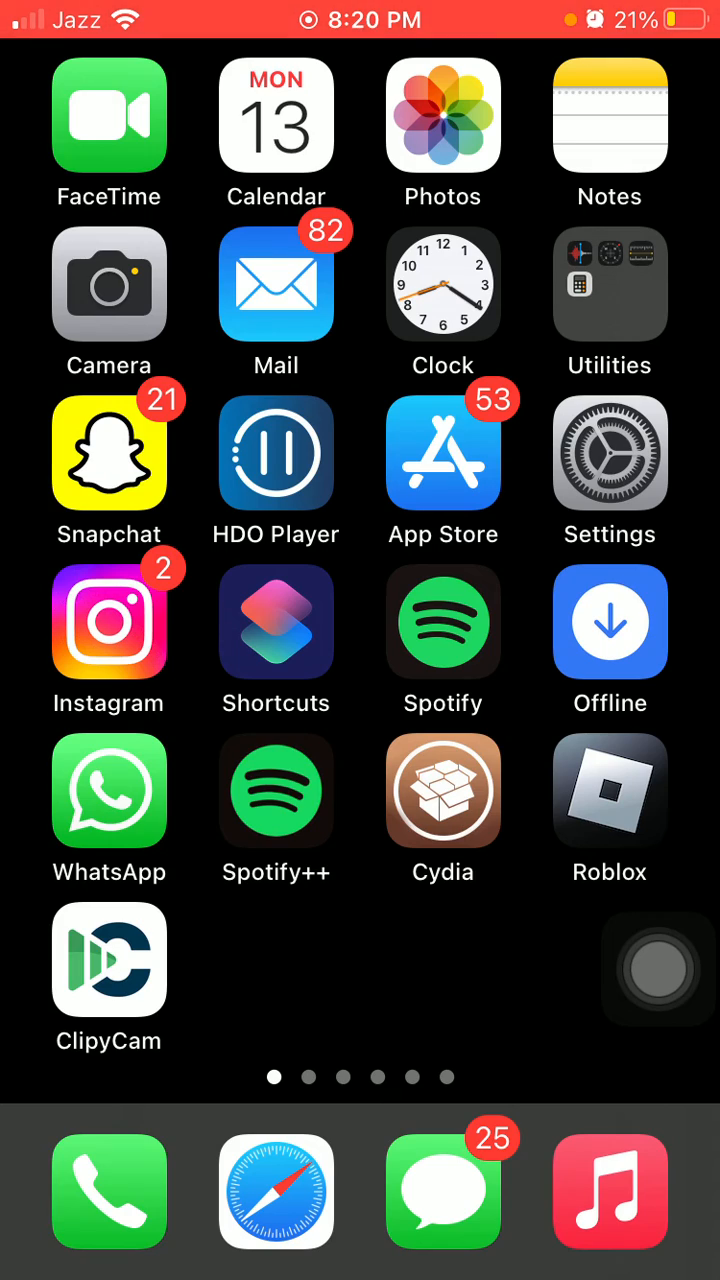